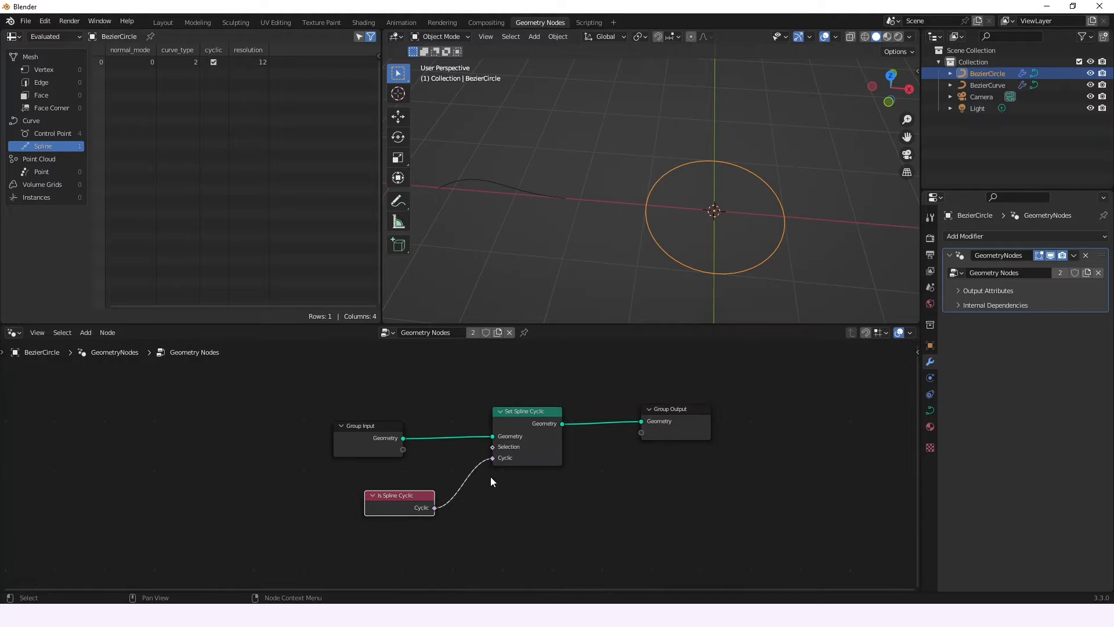
mouse_move(479, 482)
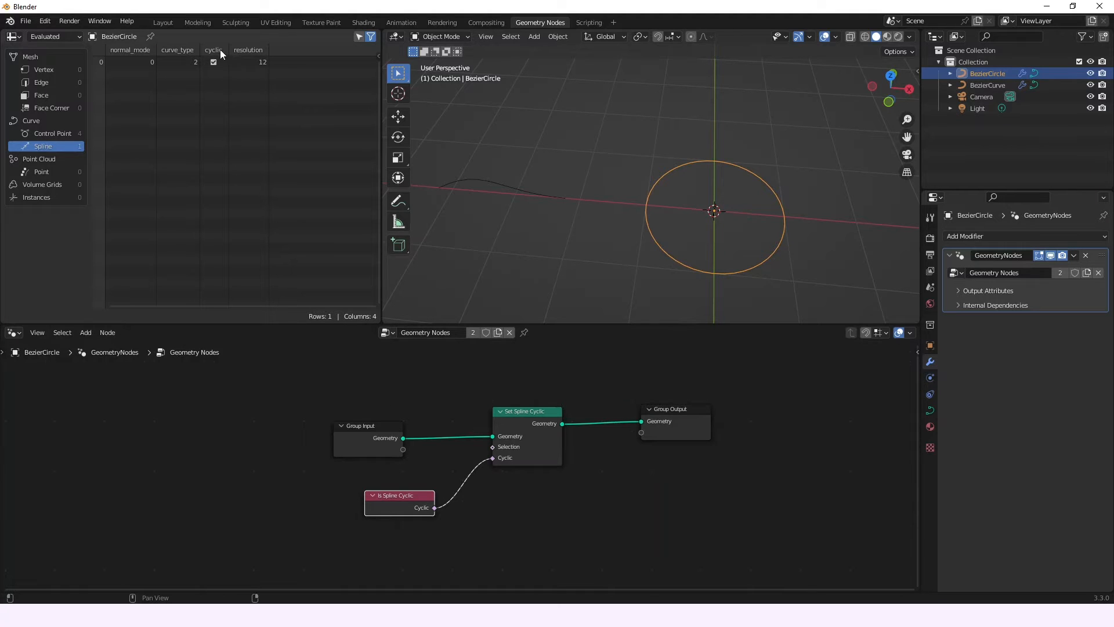
- Delete the default cube from the scene
left_click(163, 22)
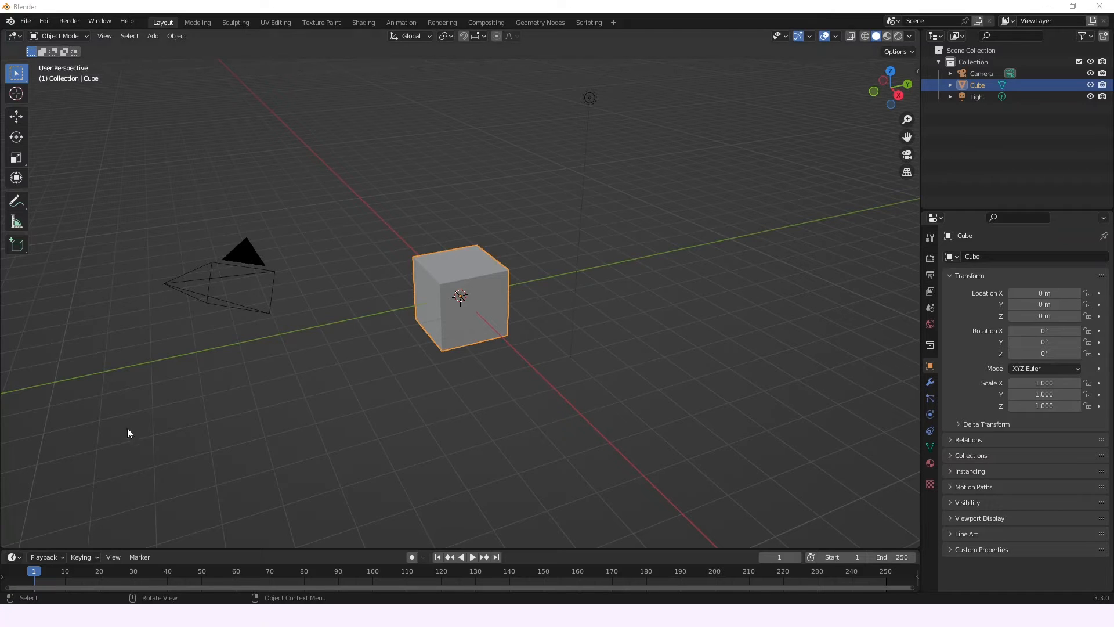
mouse_move(439, 323)
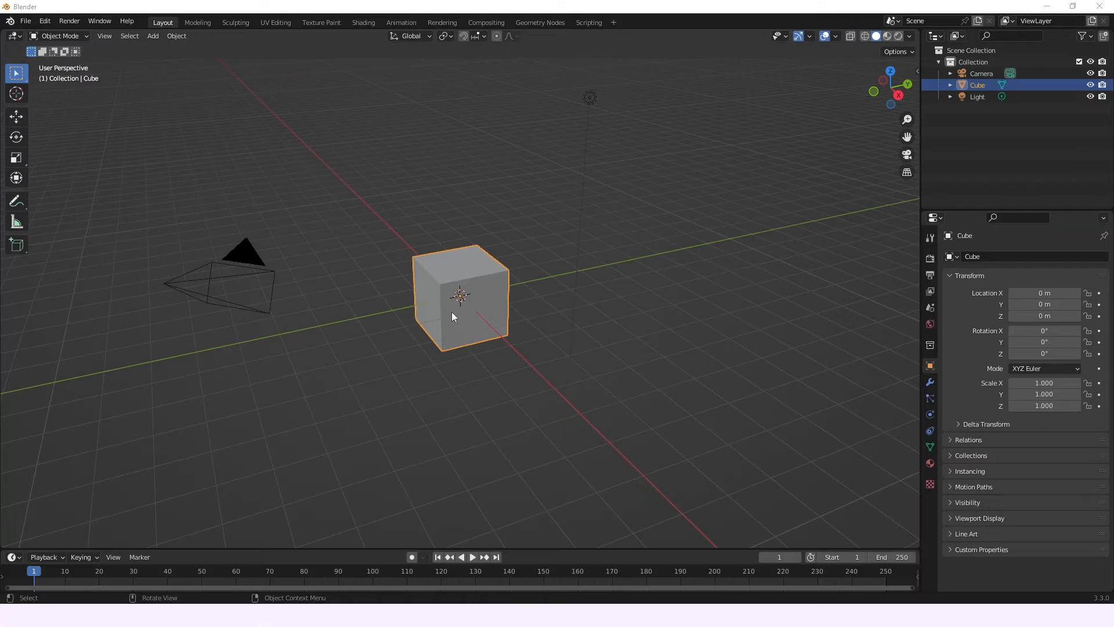
mouse_move(511, 36)
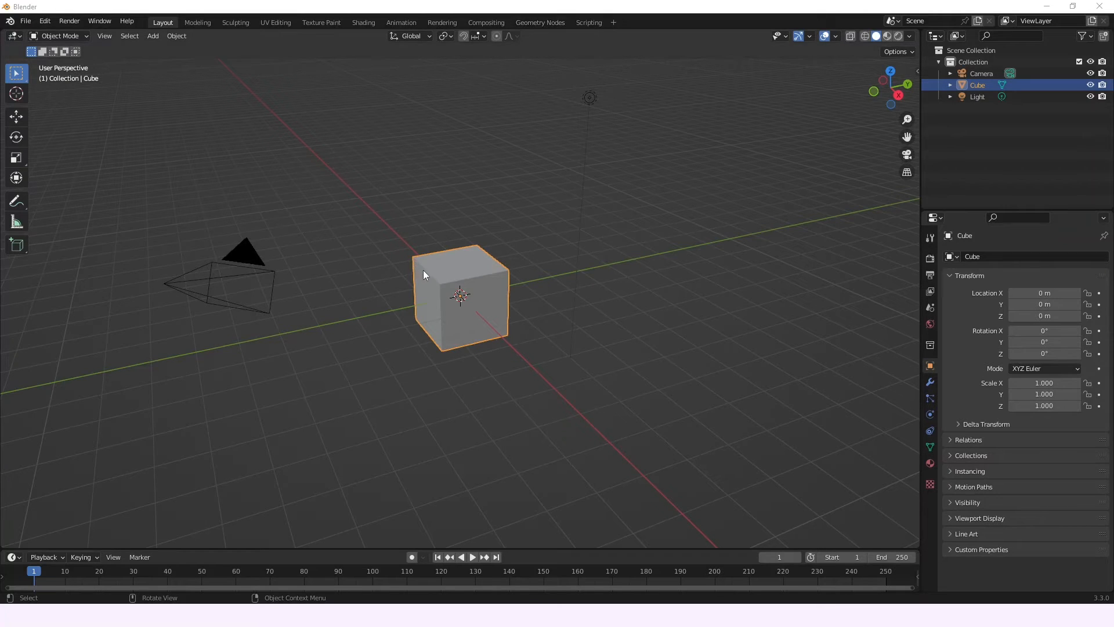
key("x")
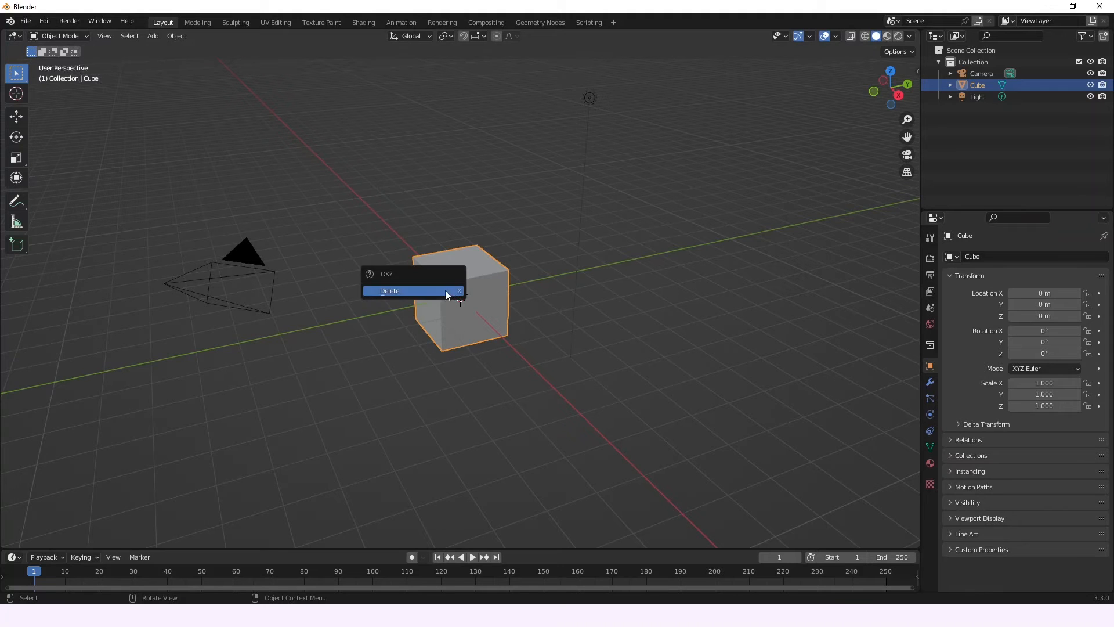
left_click(390, 290)
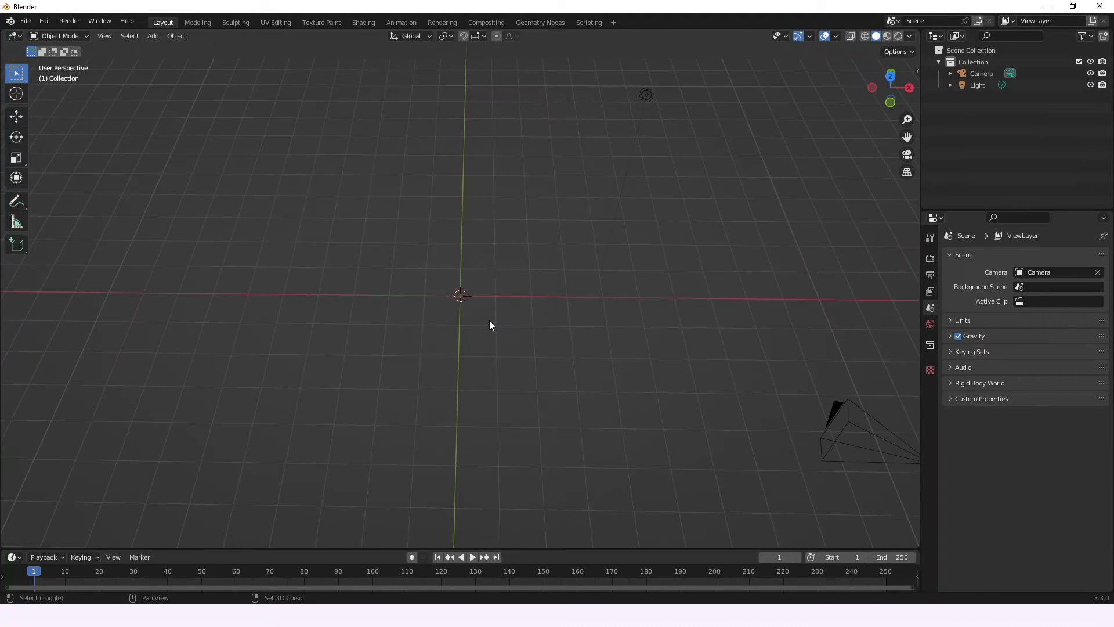
- Add a Bezier circle and a Bezier curve, then move to the Geometry Nodes workspace
left_click(152, 36)
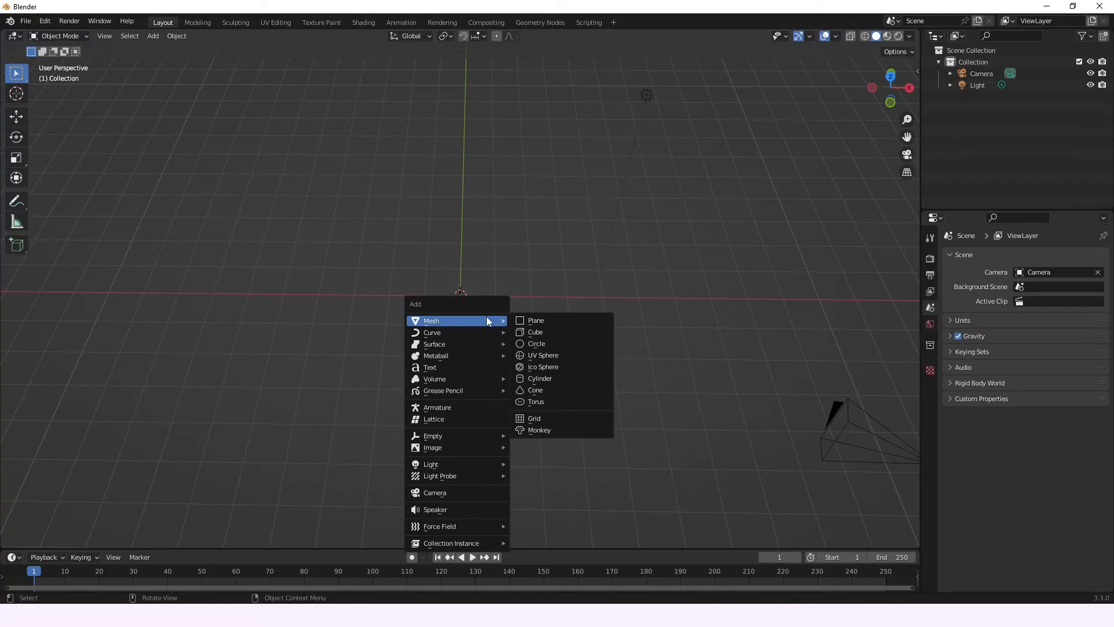
mouse_move(432, 332)
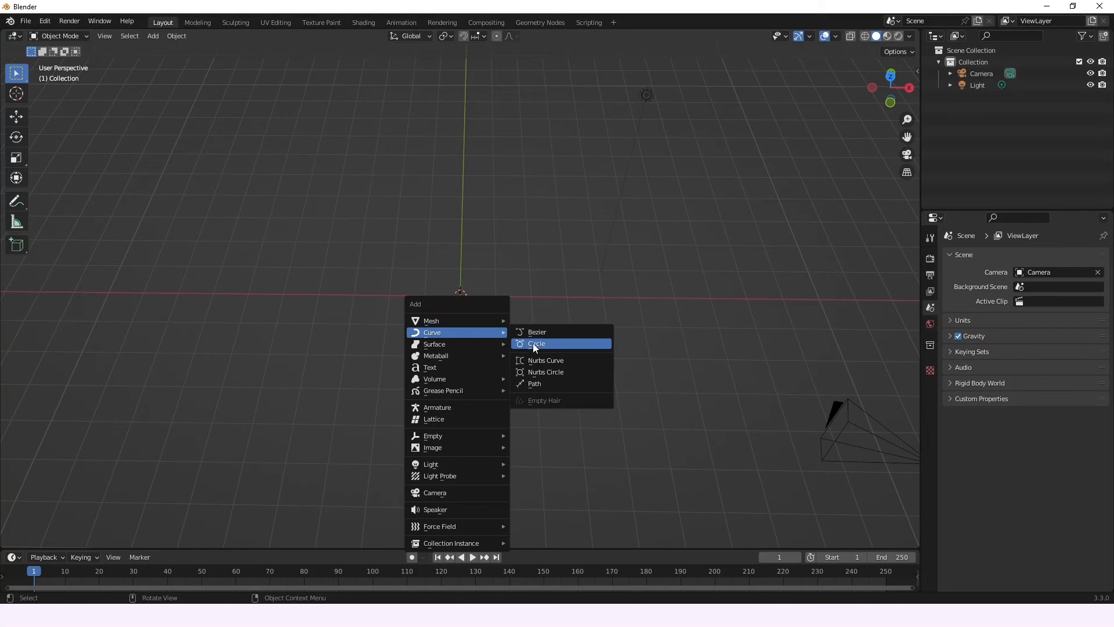
left_click(536, 344)
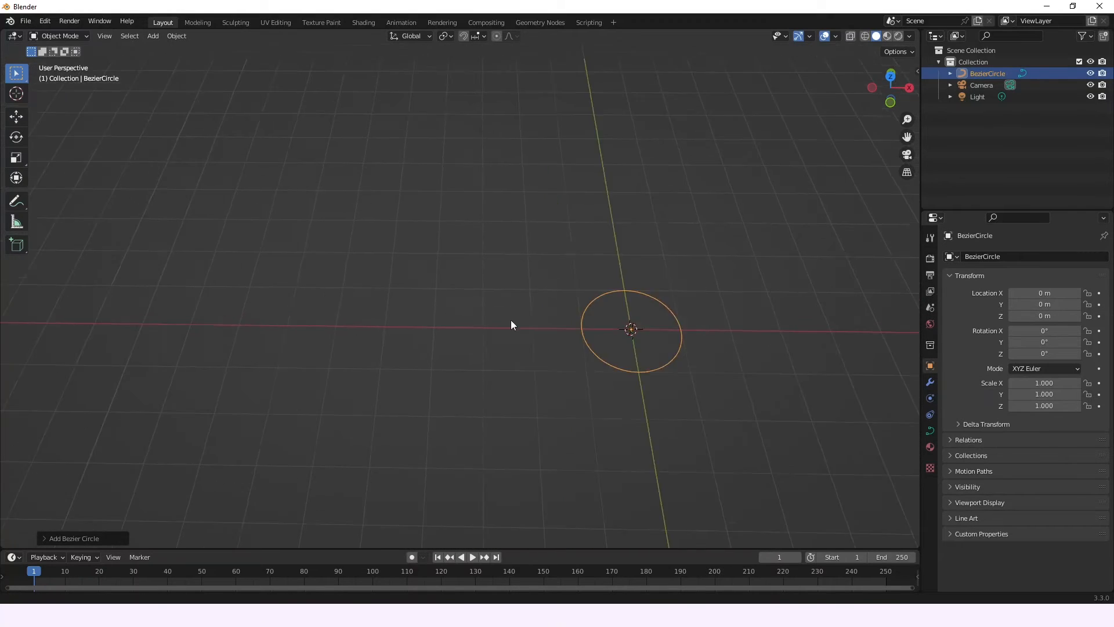
left_click(152, 36)
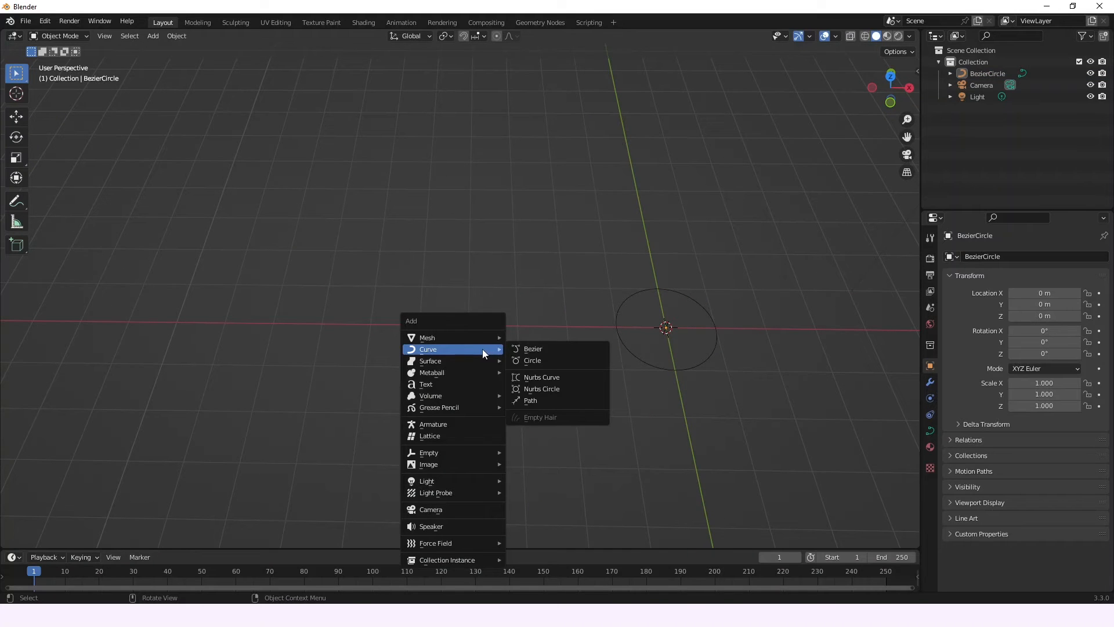
left_click(532, 350)
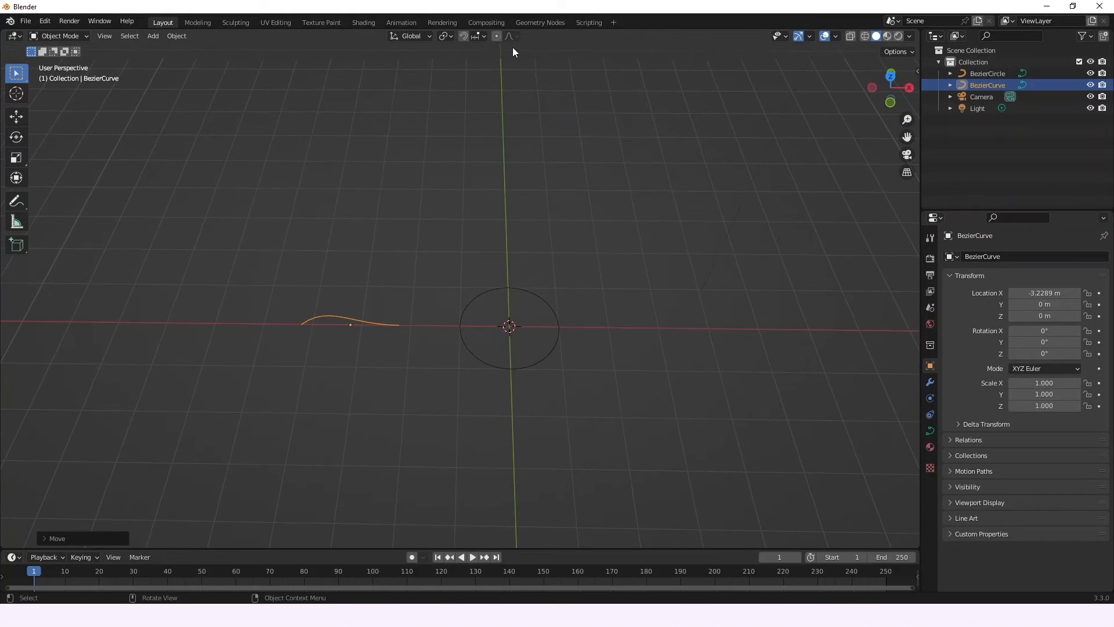
left_click(540, 22)
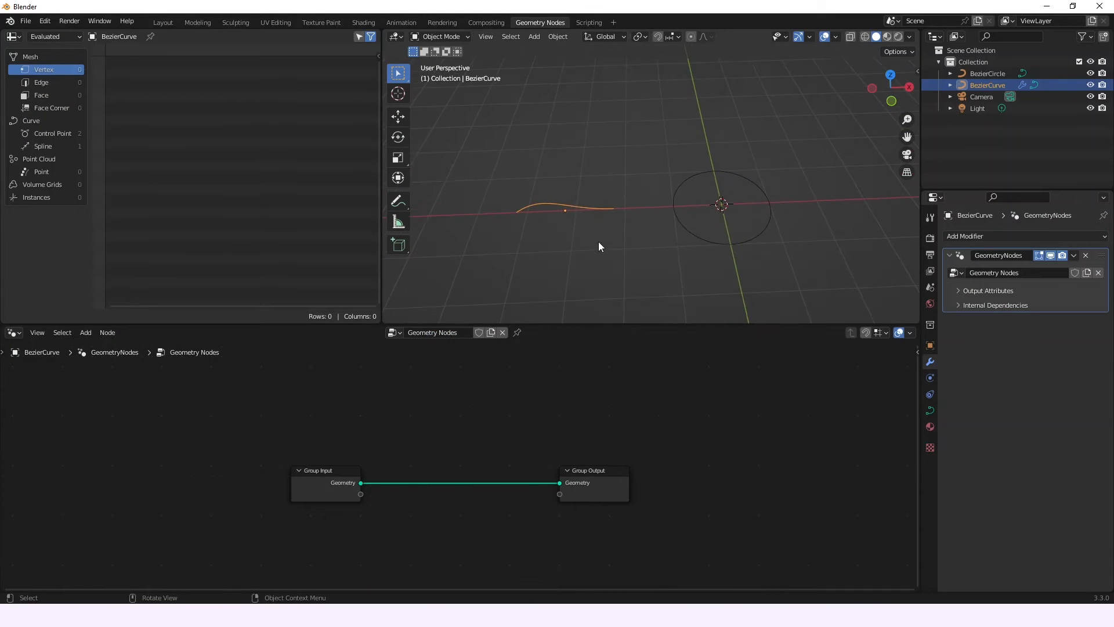
- Route the curve through a Set Spline Cyclic node, show Spline data in the spreadsheet, and toggle Cyclic
left_click(425, 391)
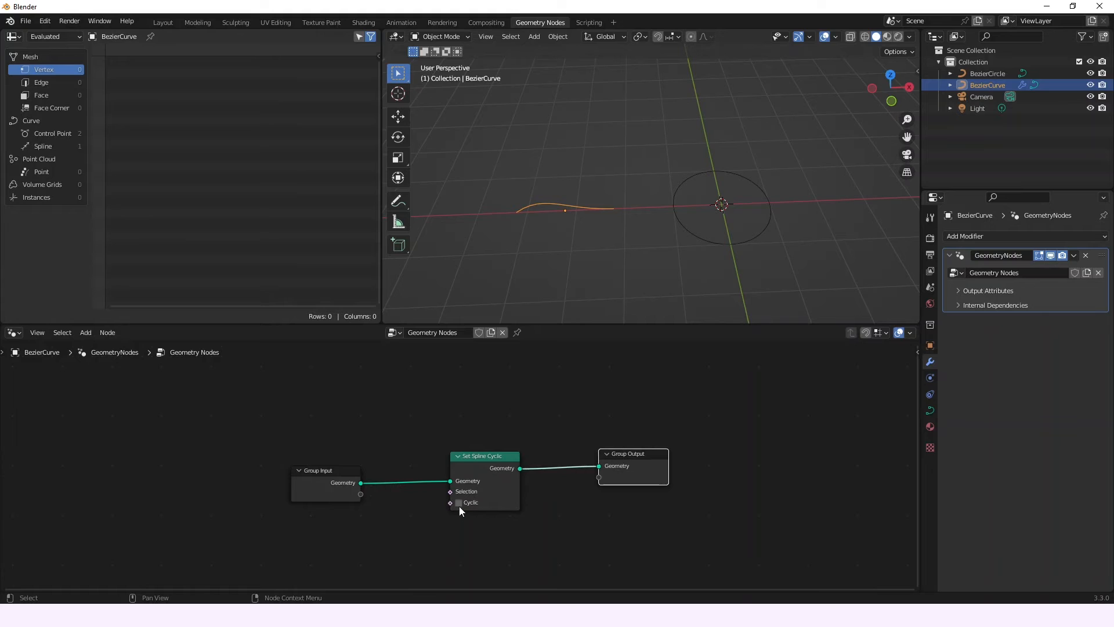
left_click(459, 502)
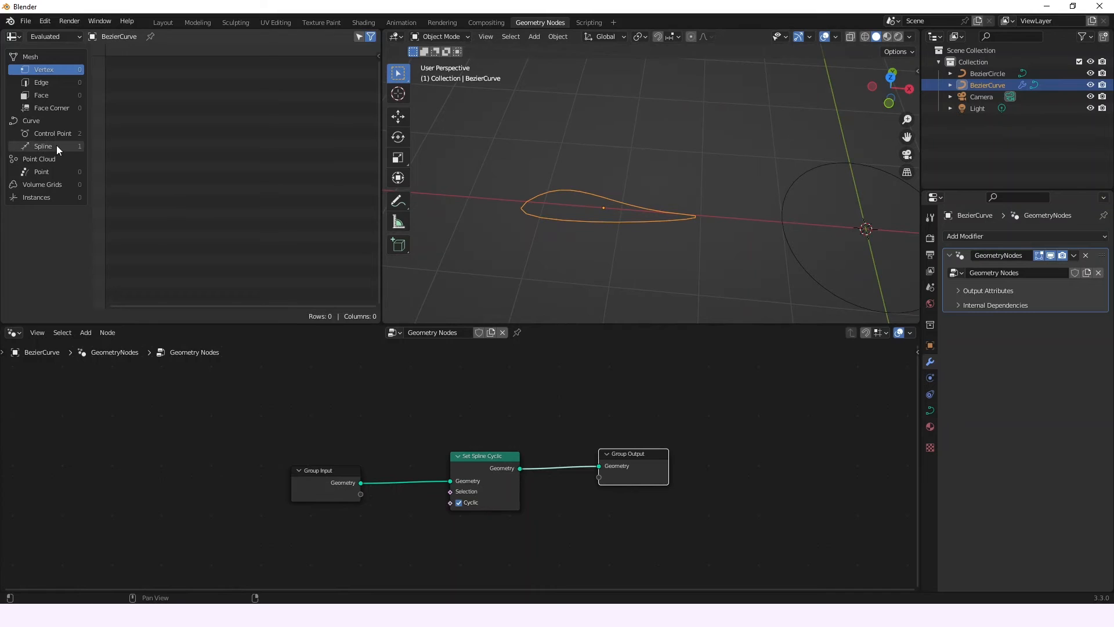
left_click(43, 146)
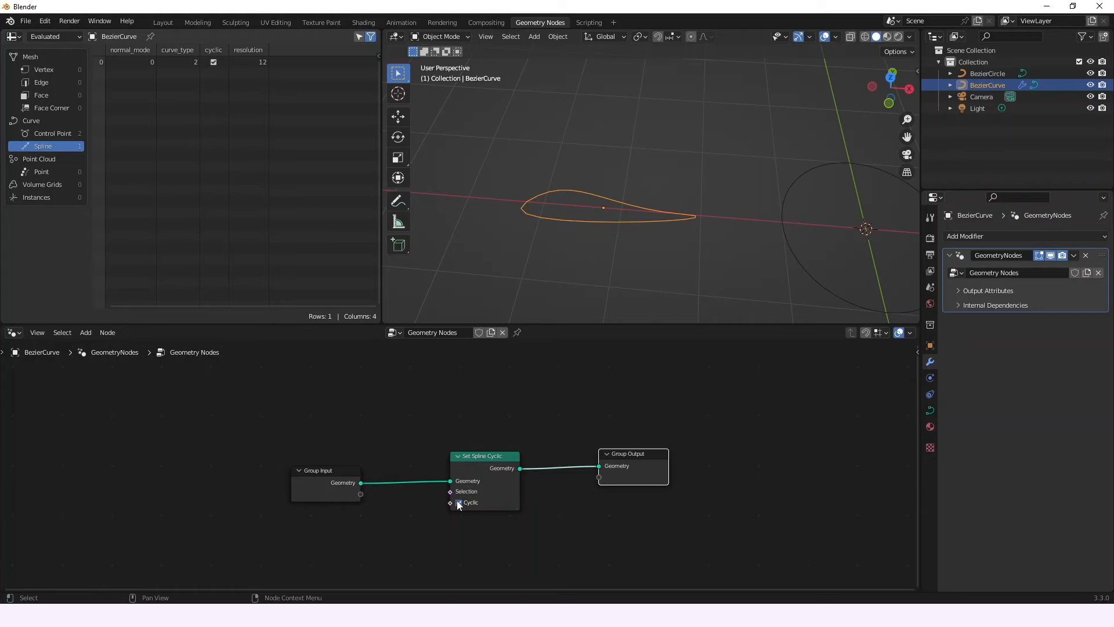
left_click(460, 502)
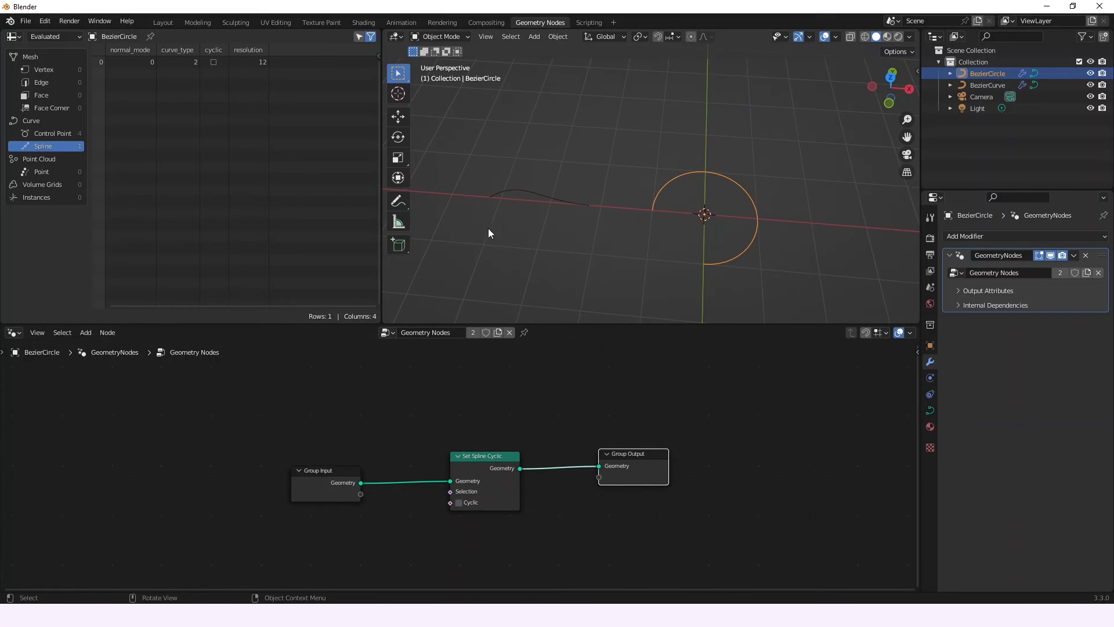
mouse_move(537, 197)
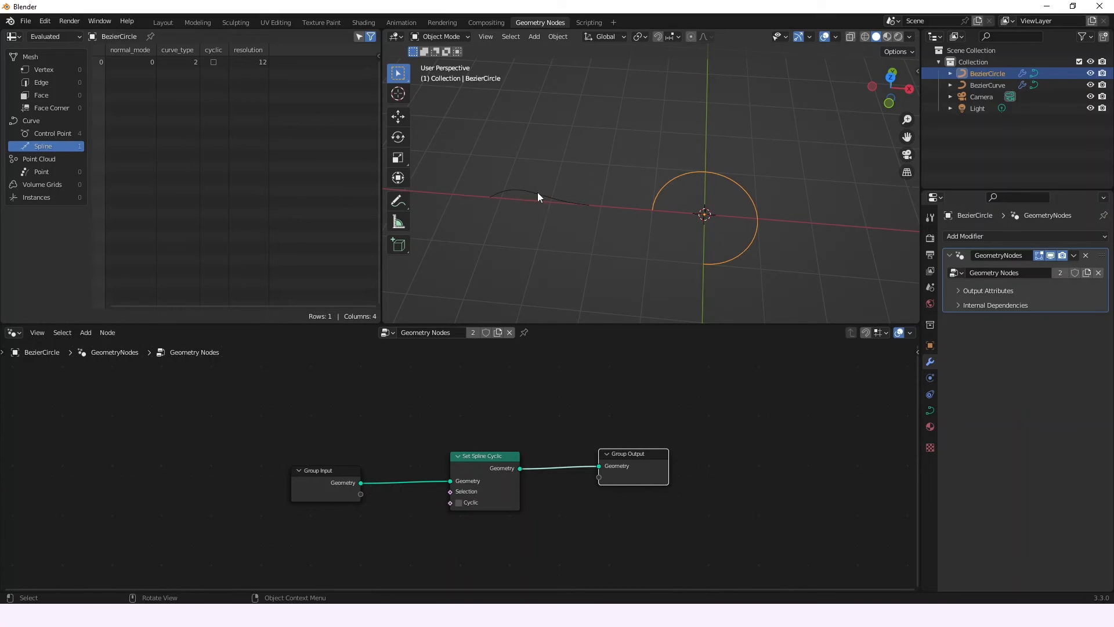
mouse_move(532, 209)
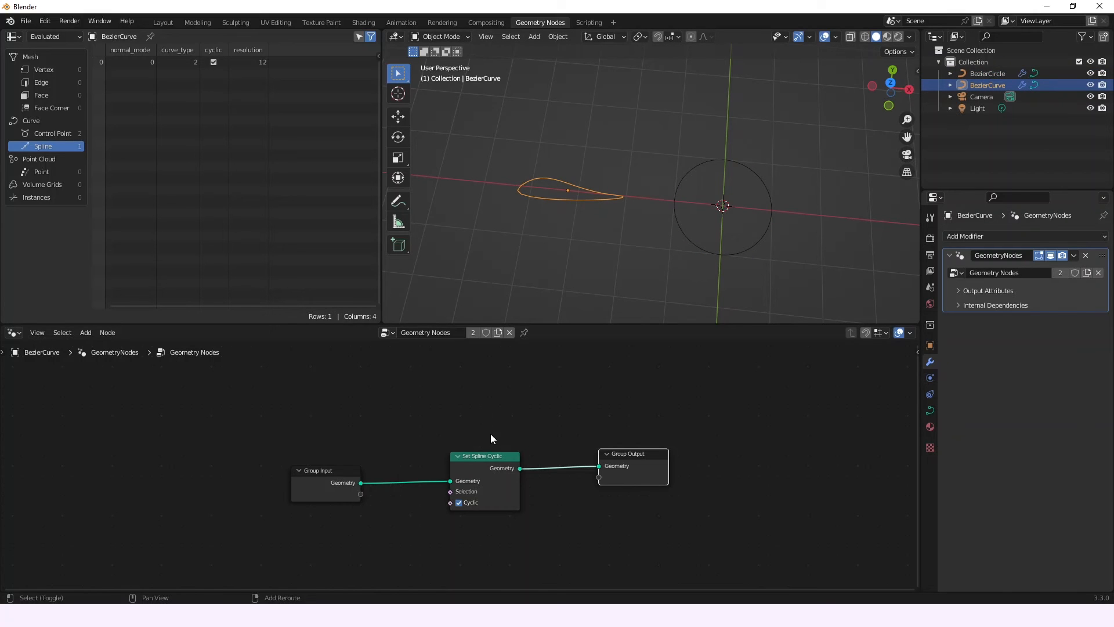
- Feed Is Spline Cyclic into the Cyclic input and select the BezierCircle to compare
left_click(85, 332)
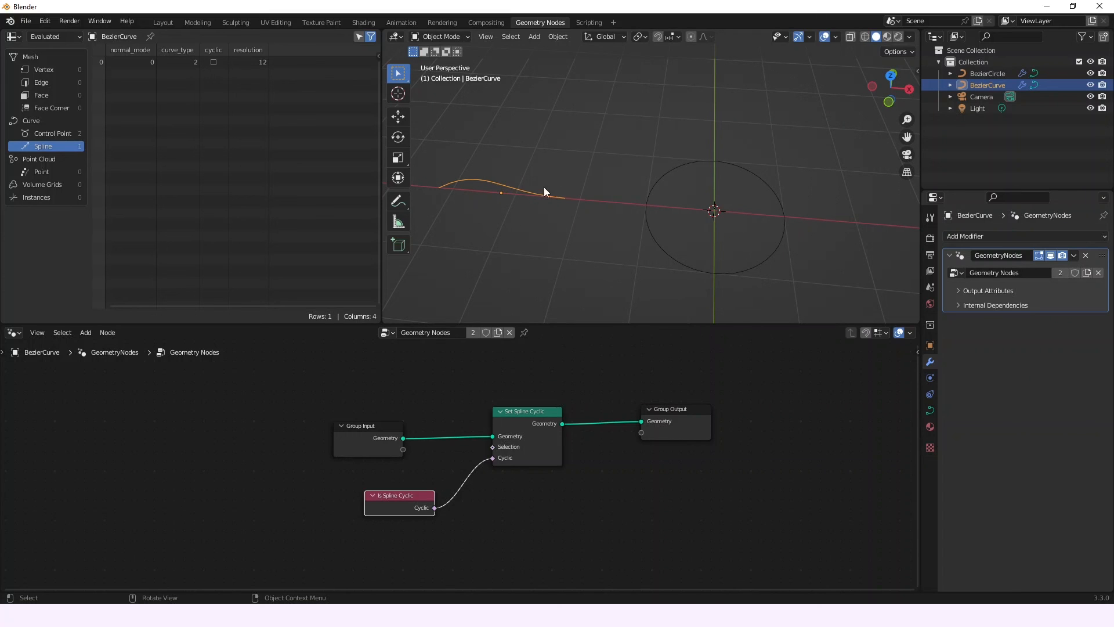
left_click(986, 71)
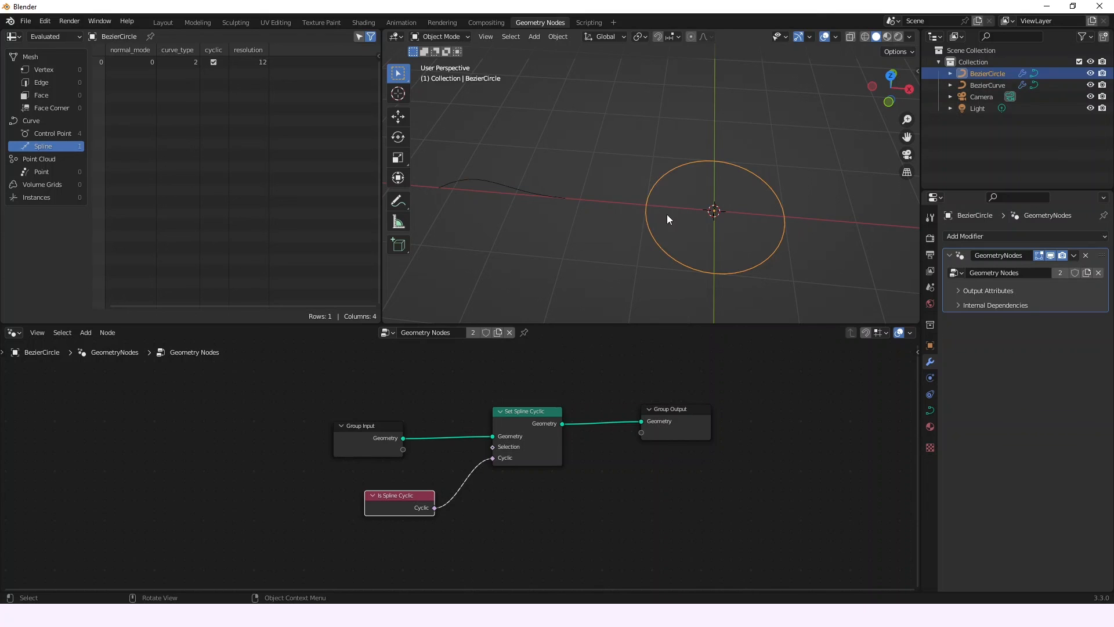
mouse_move(668, 207)
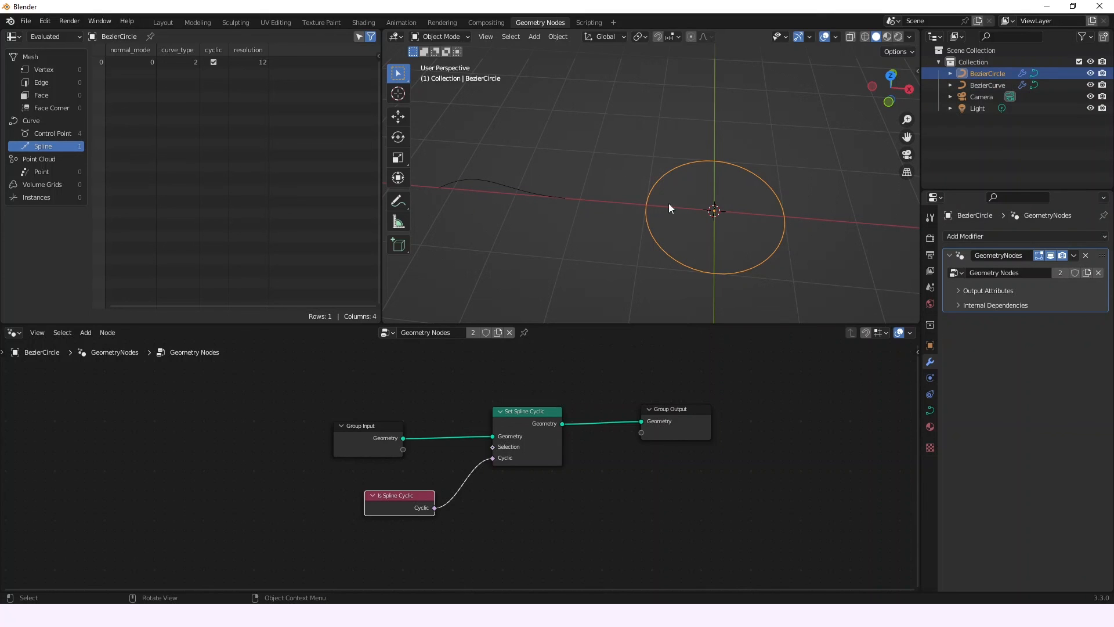
mouse_move(659, 242)
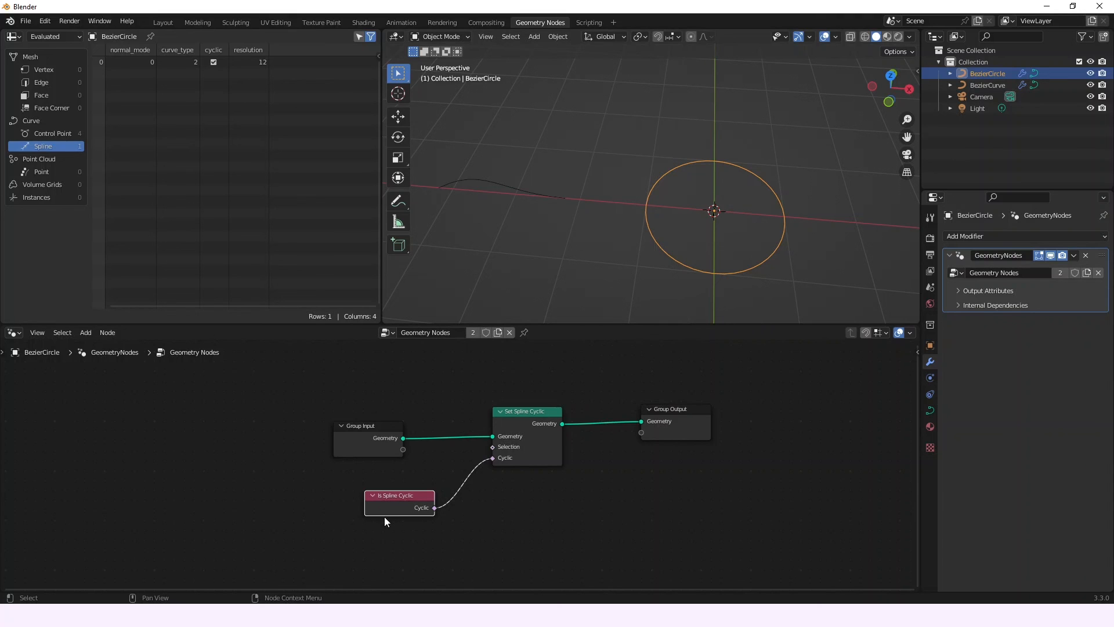
mouse_move(390, 524)
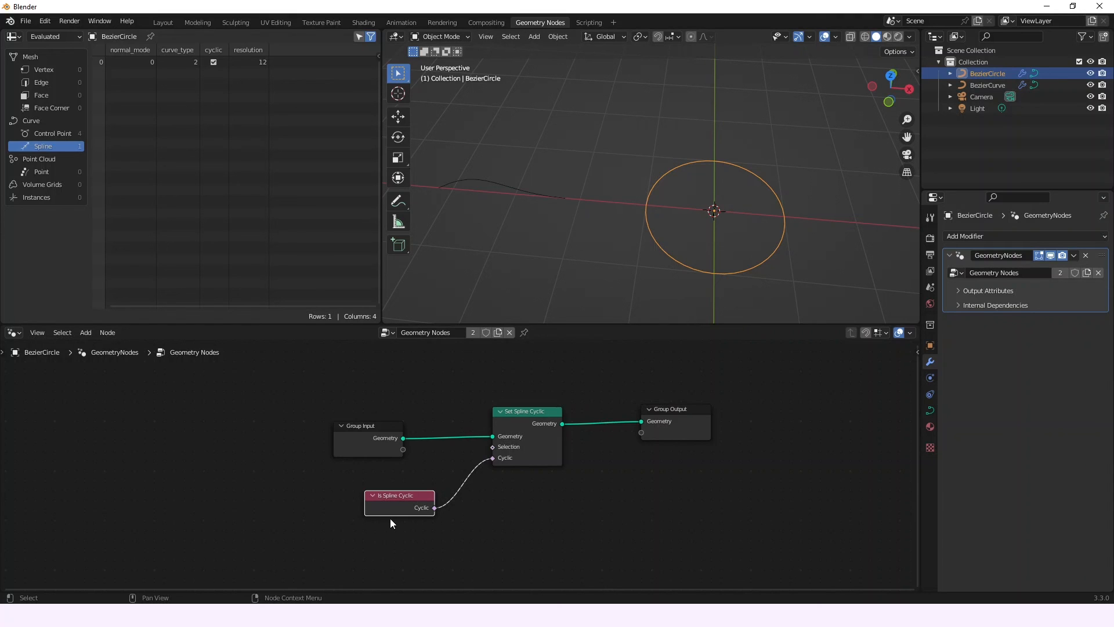
mouse_move(394, 521)
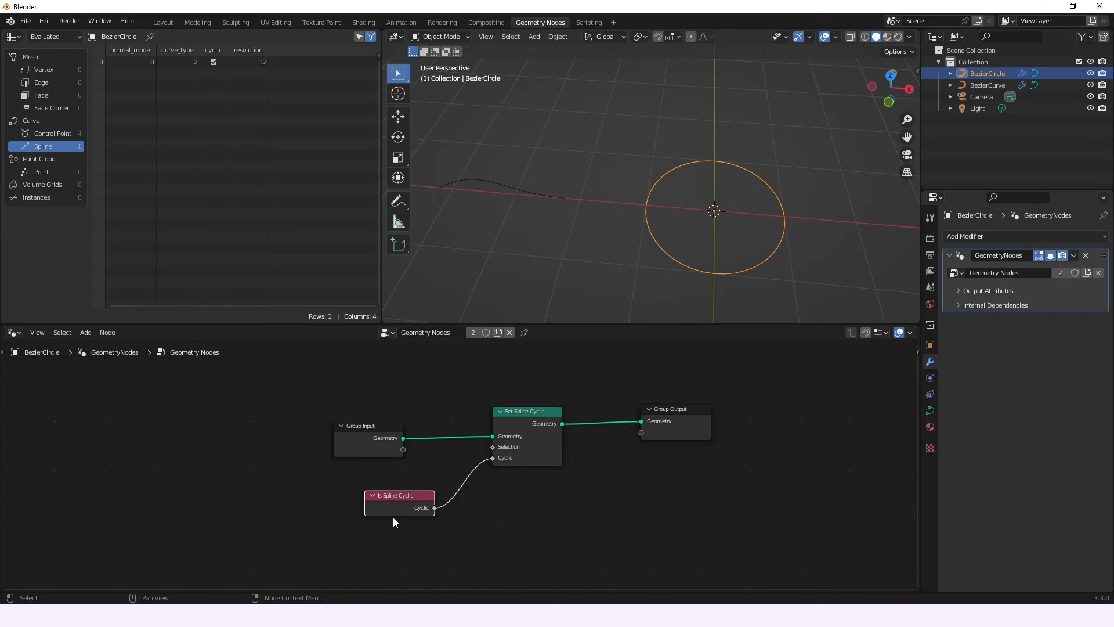